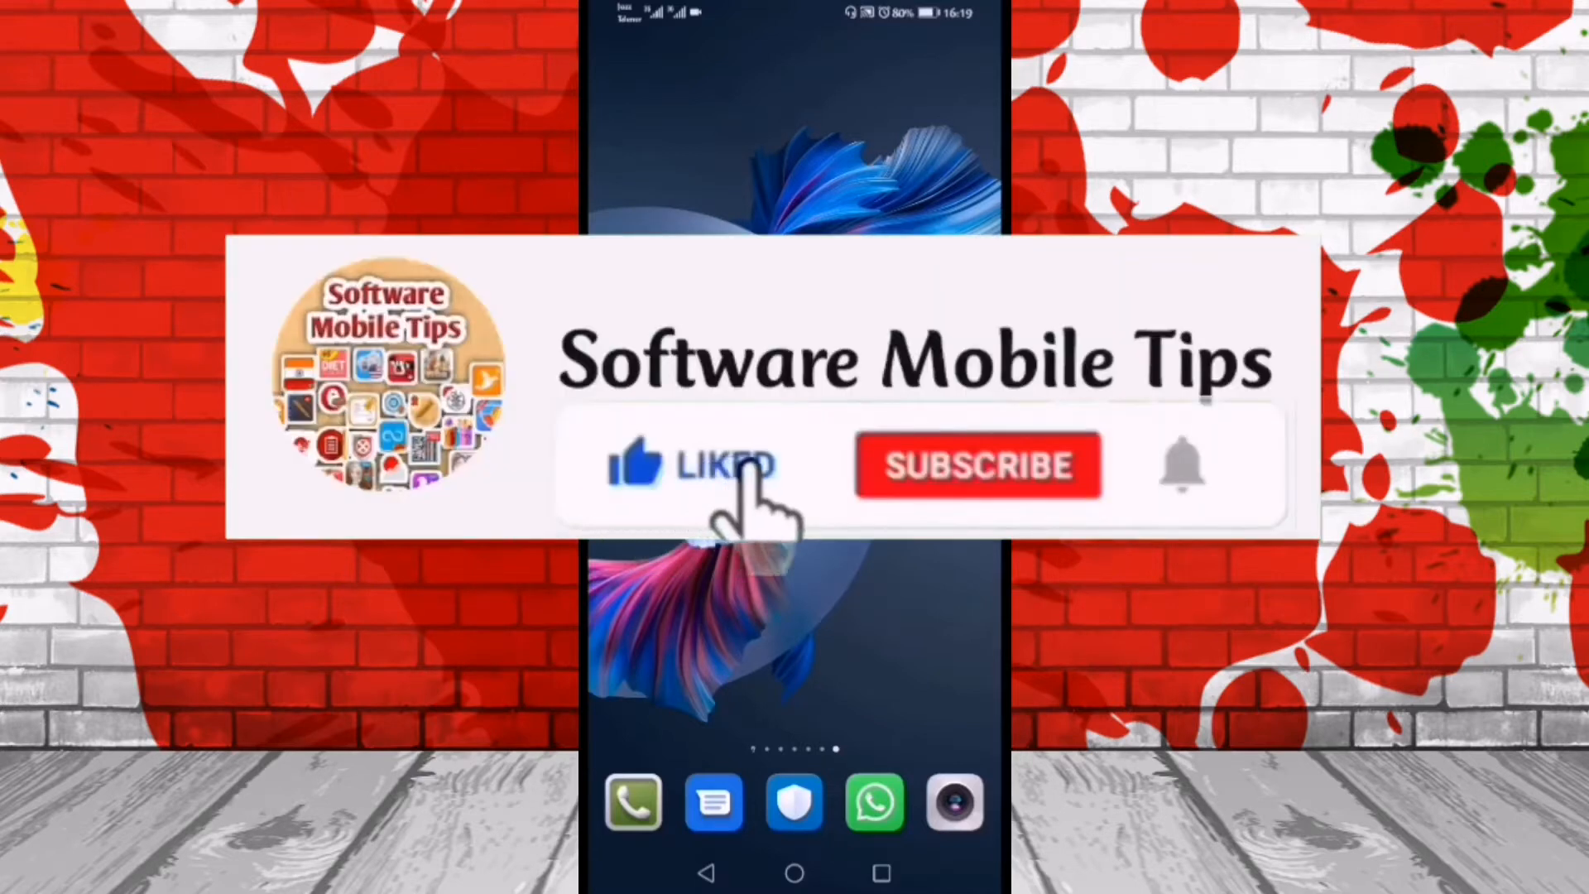
- Launch HFonts from the Huawei home screen
left_click(975, 465)
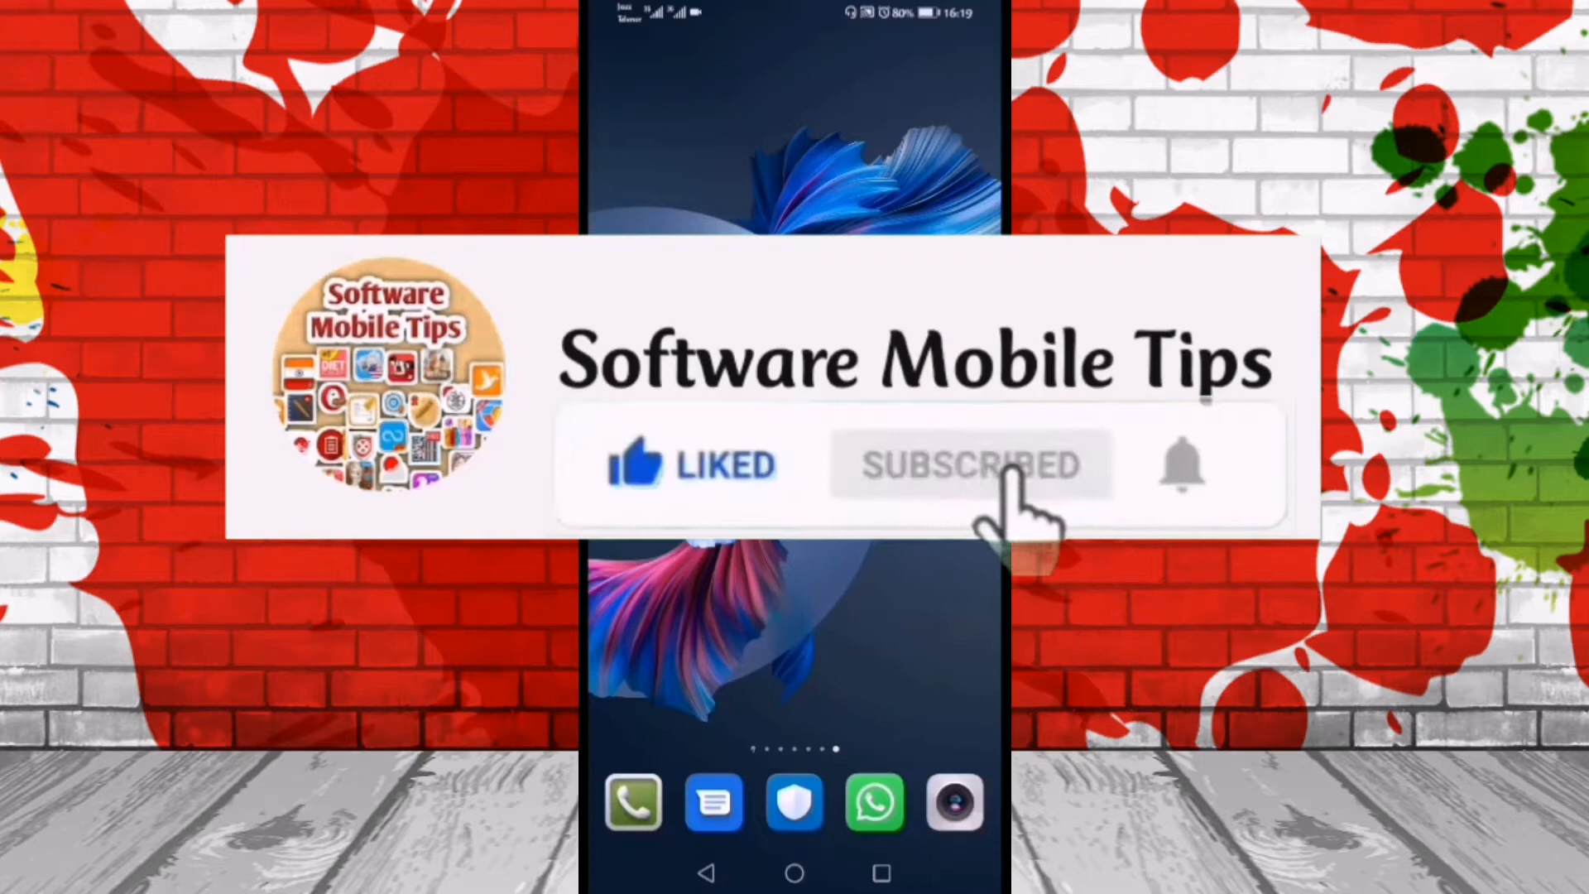
mouse_move(1190, 496)
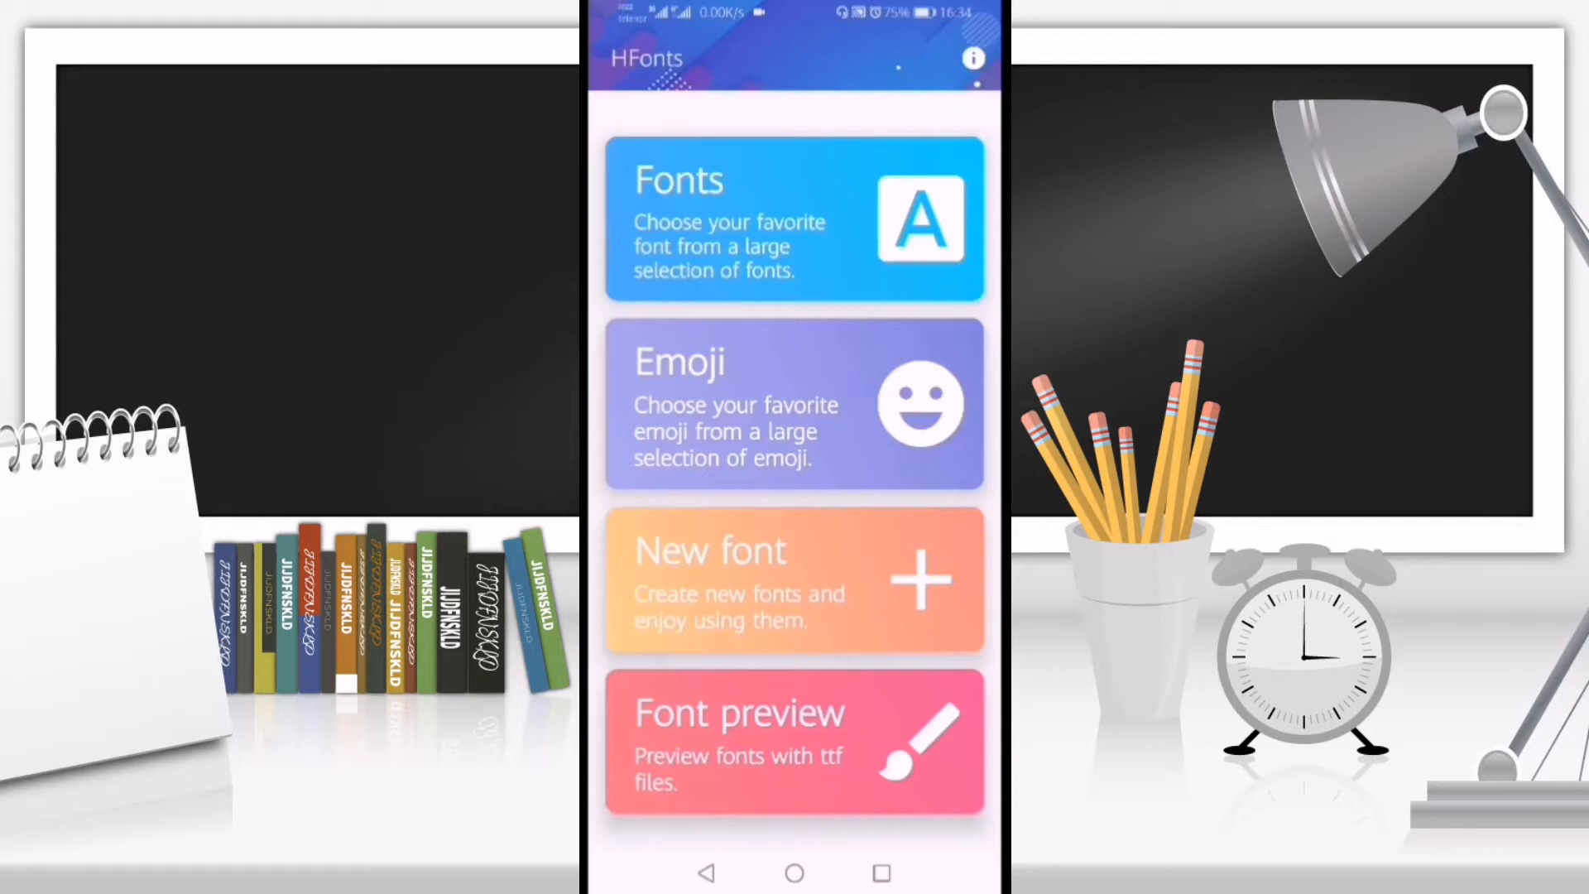
- Browse the Fonts catalogue's English fonts list down to the Clubtype entry
left_click(794, 220)
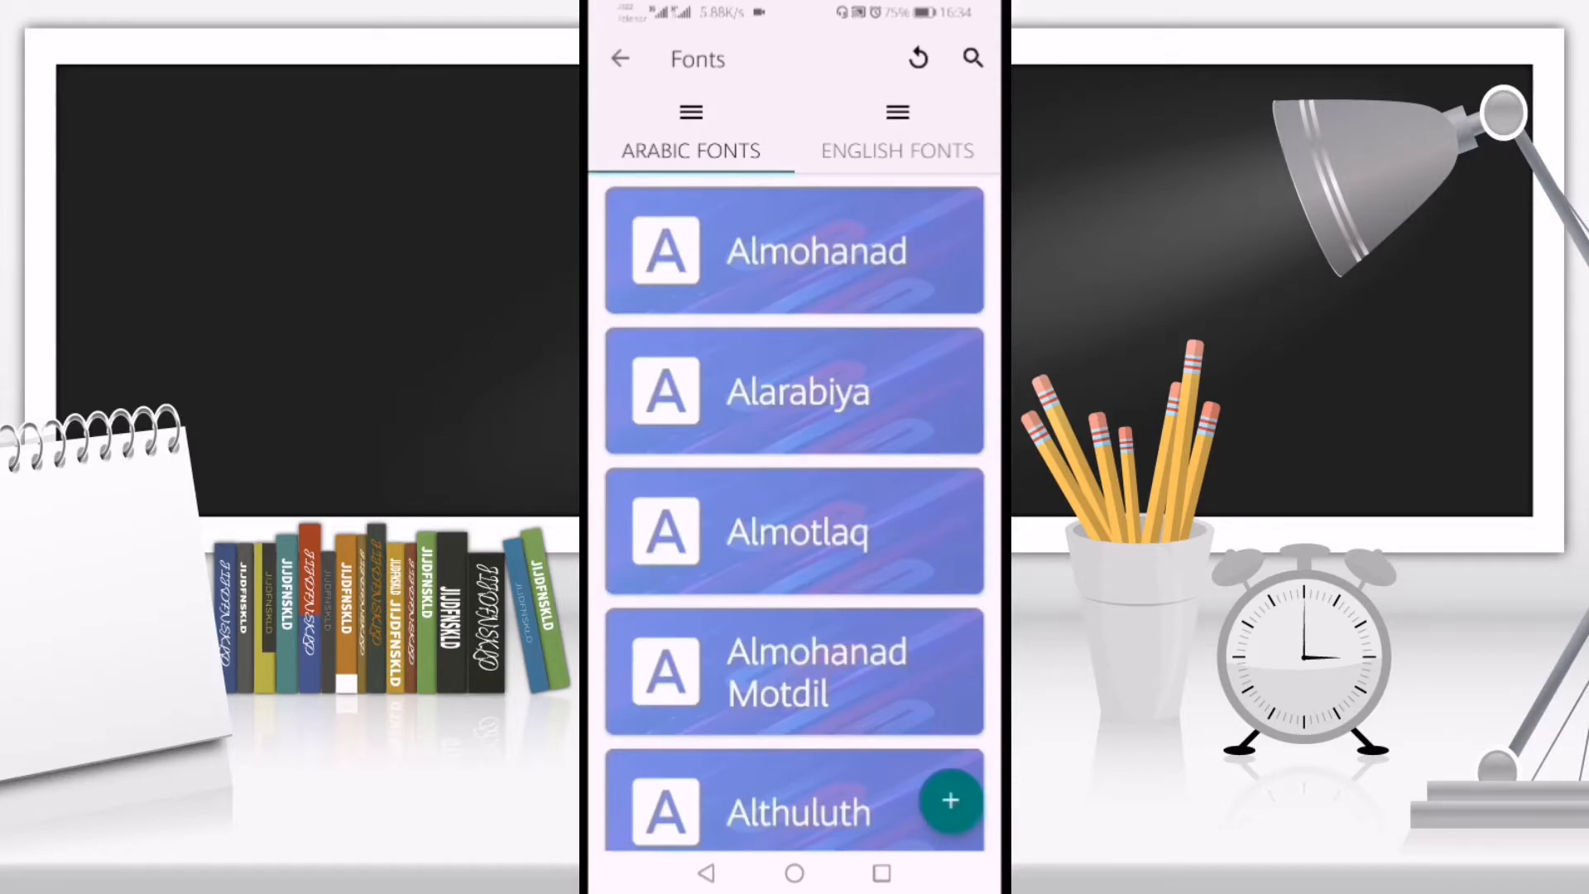
left_click(895, 150)
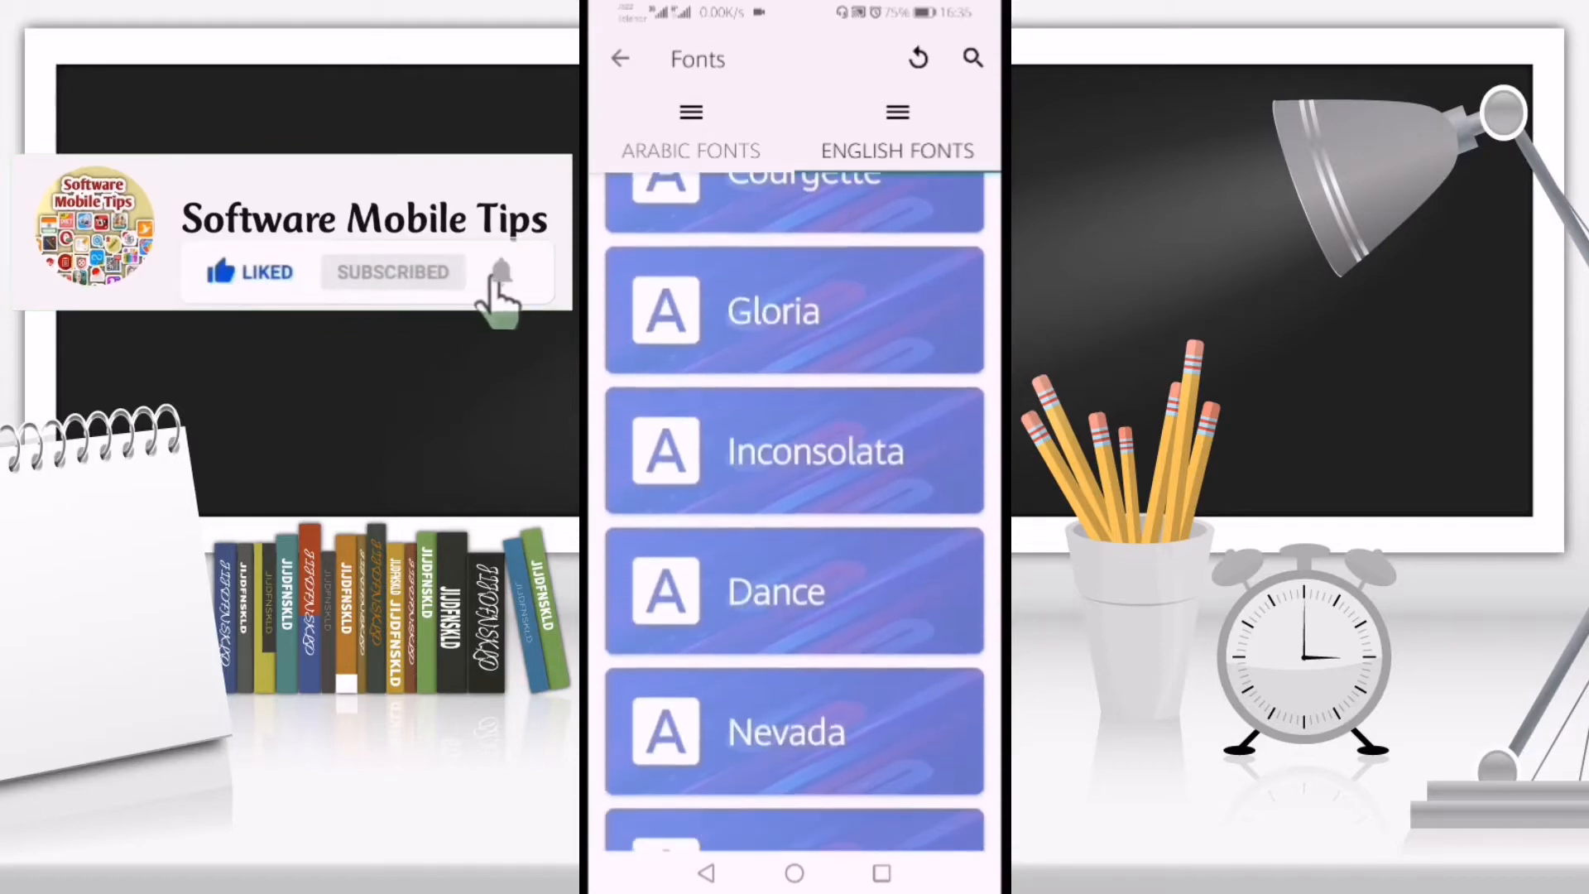
scroll("down", 3)
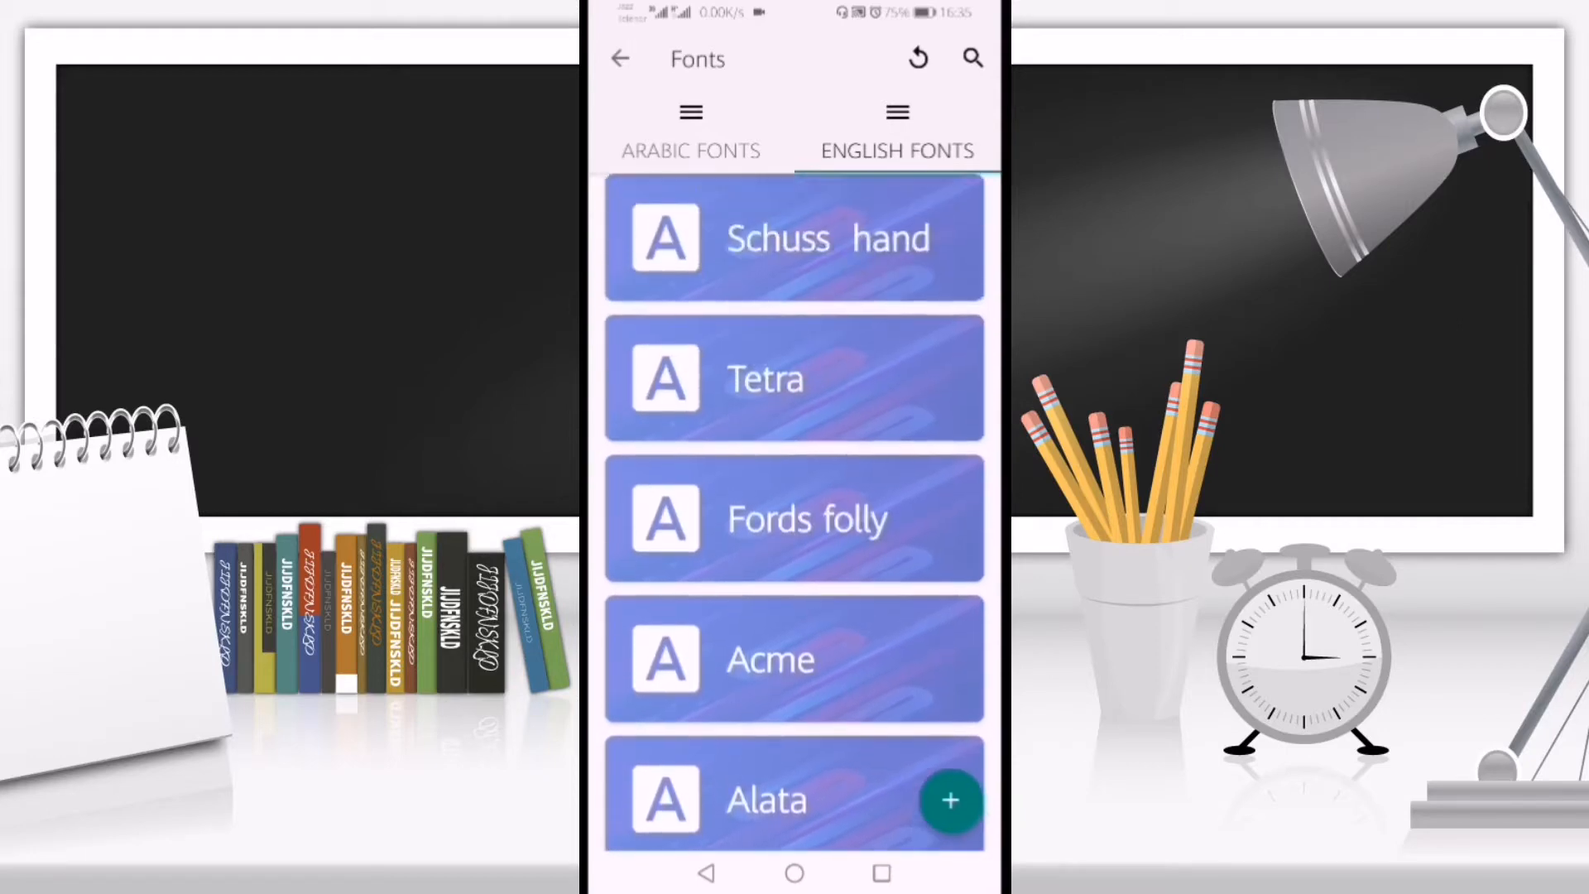
scroll("down", 3)
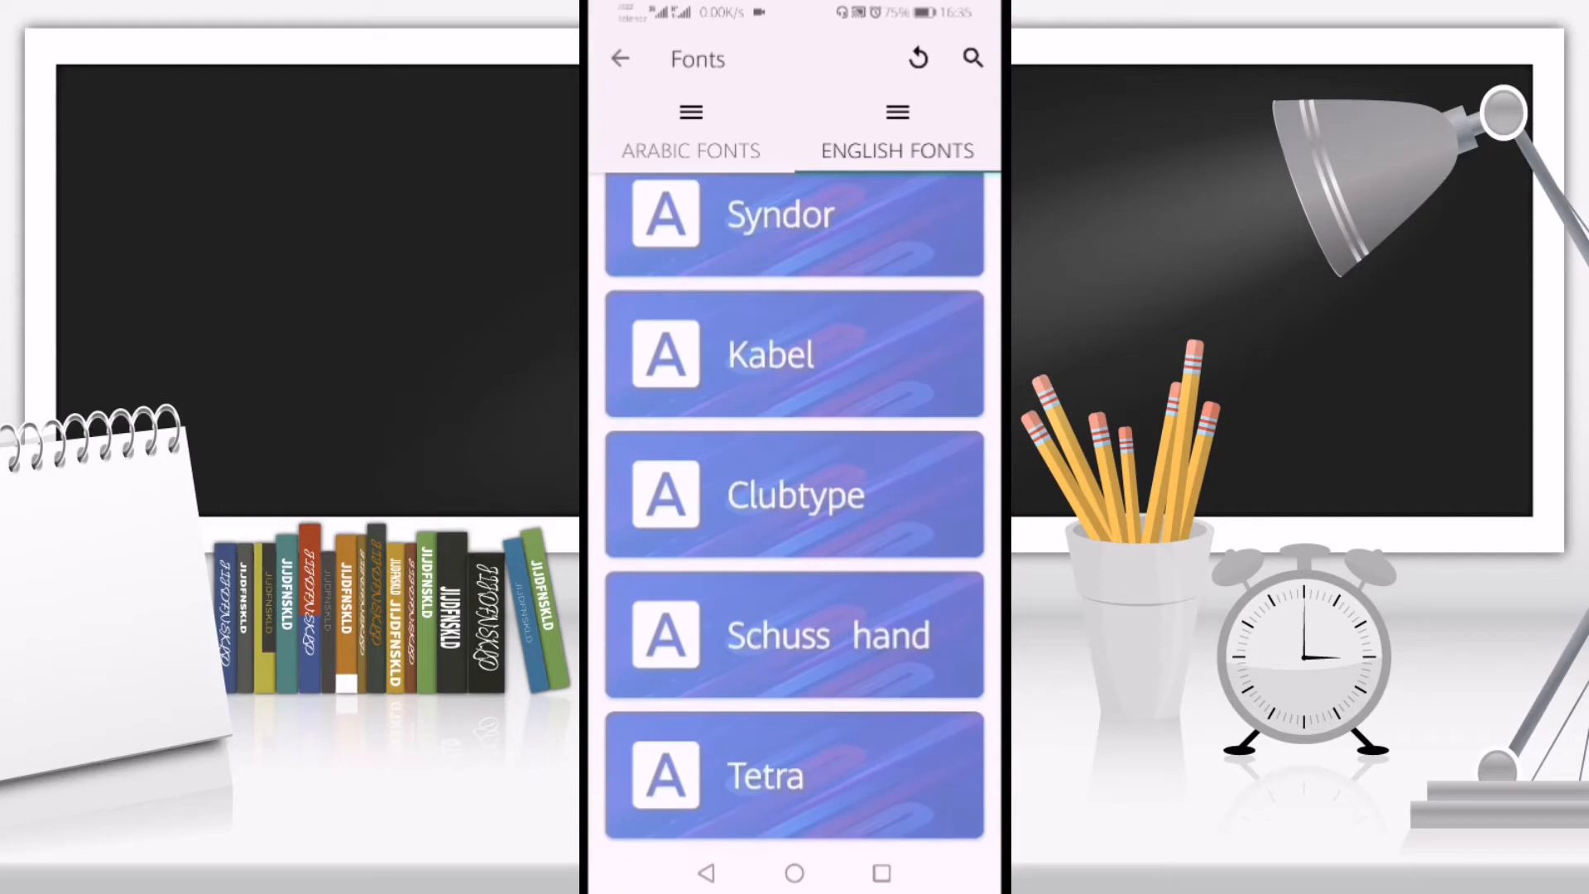
- Install the Clubtype font from its preview page and confirm the installation
left_click(795, 495)
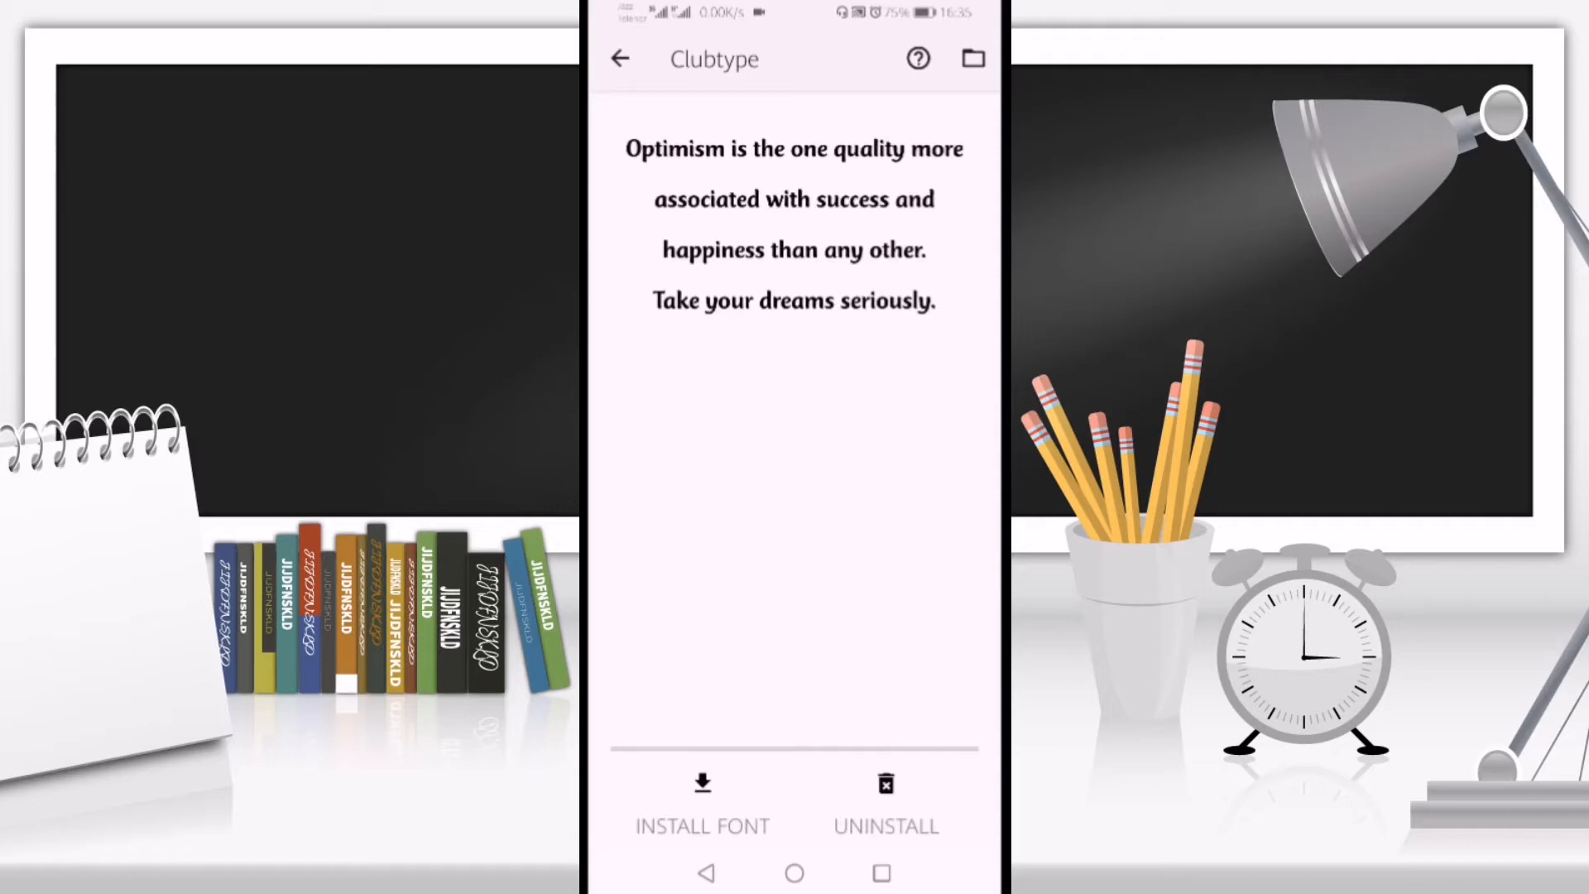
left_click(701, 801)
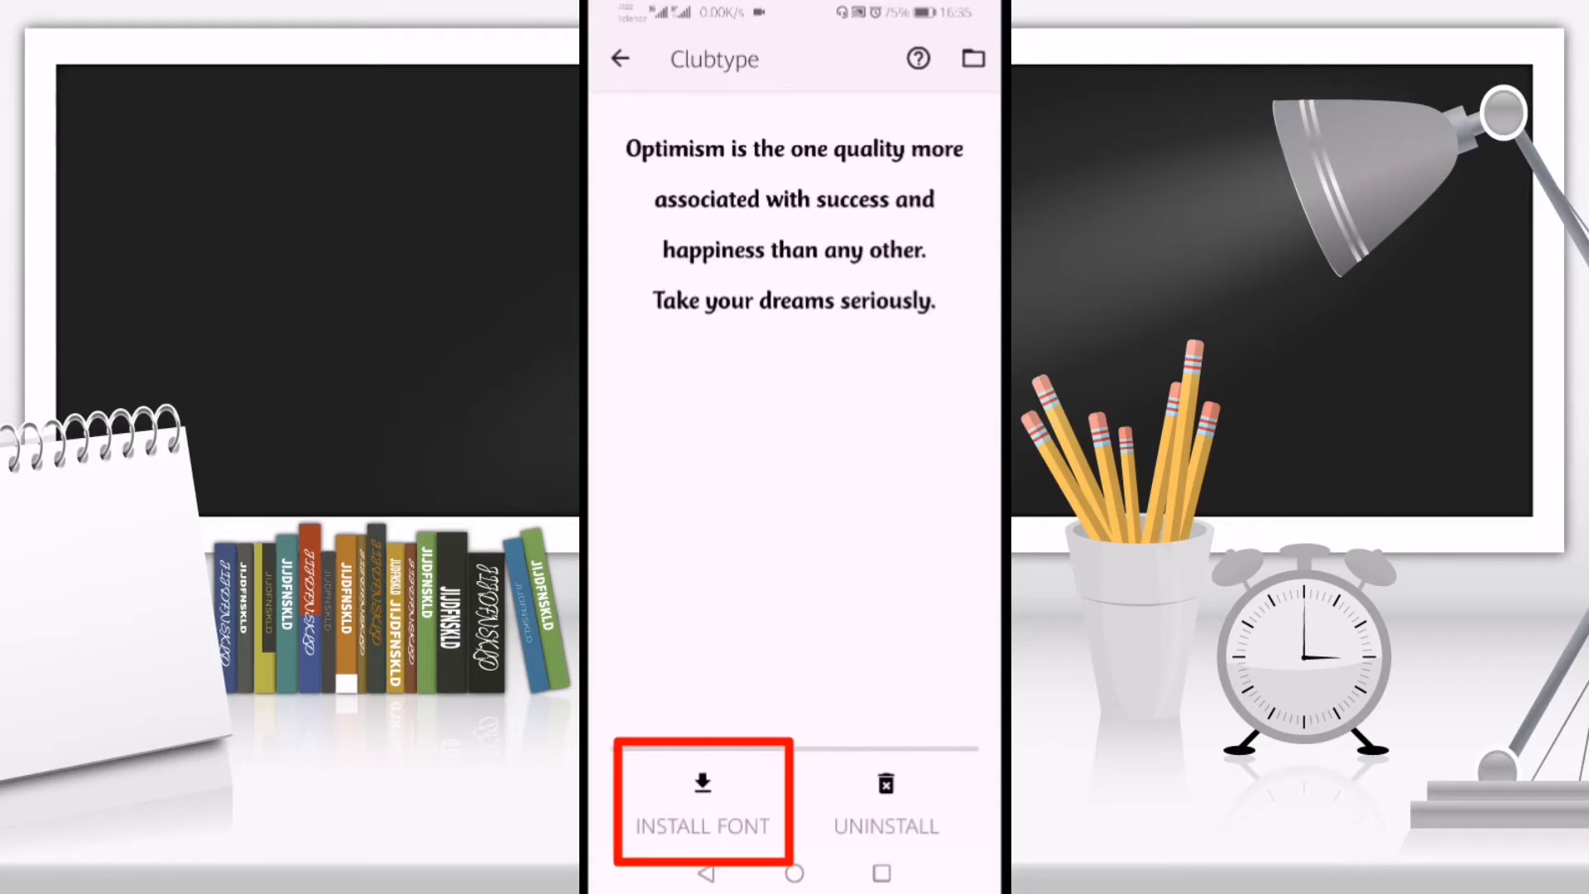
left_click(701, 800)
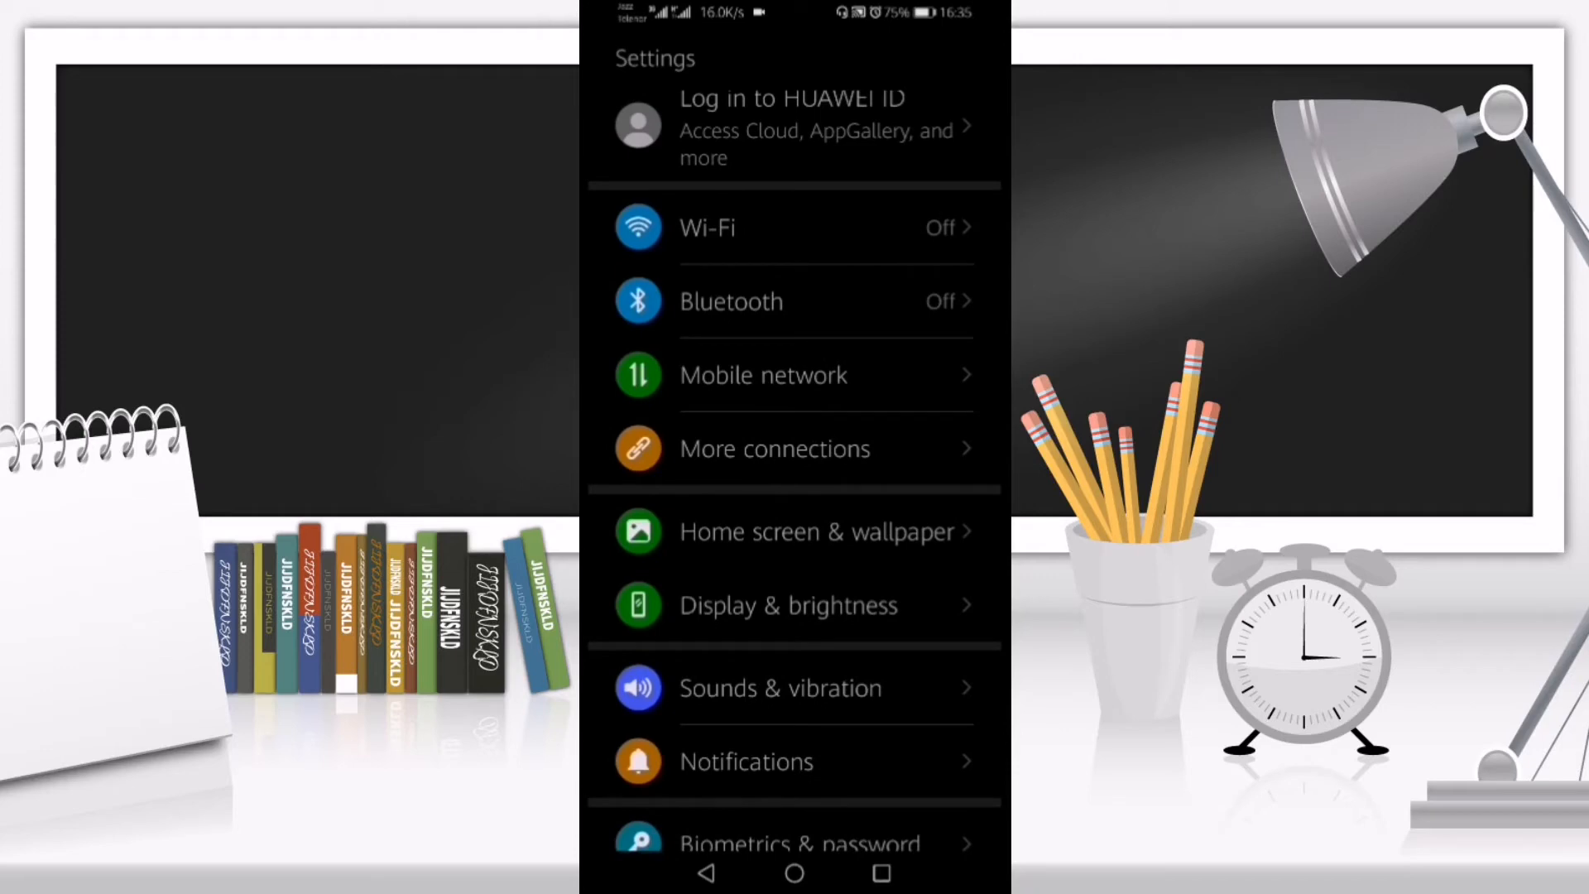
- Reach the Text style catalogue through Display & brightness settings
left_click(788, 605)
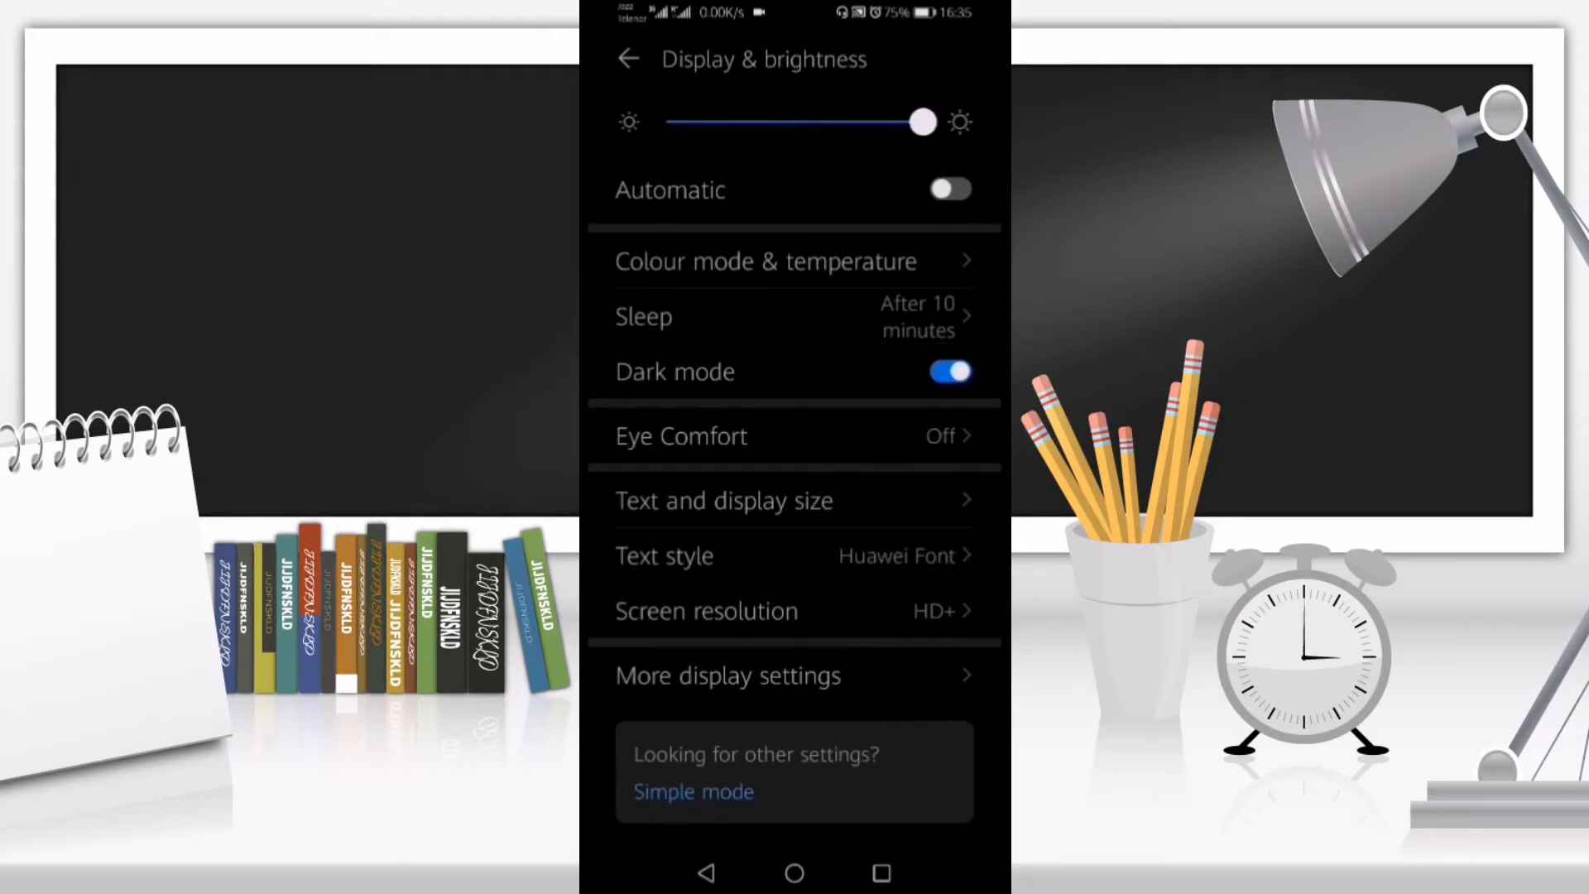
left_click(664, 556)
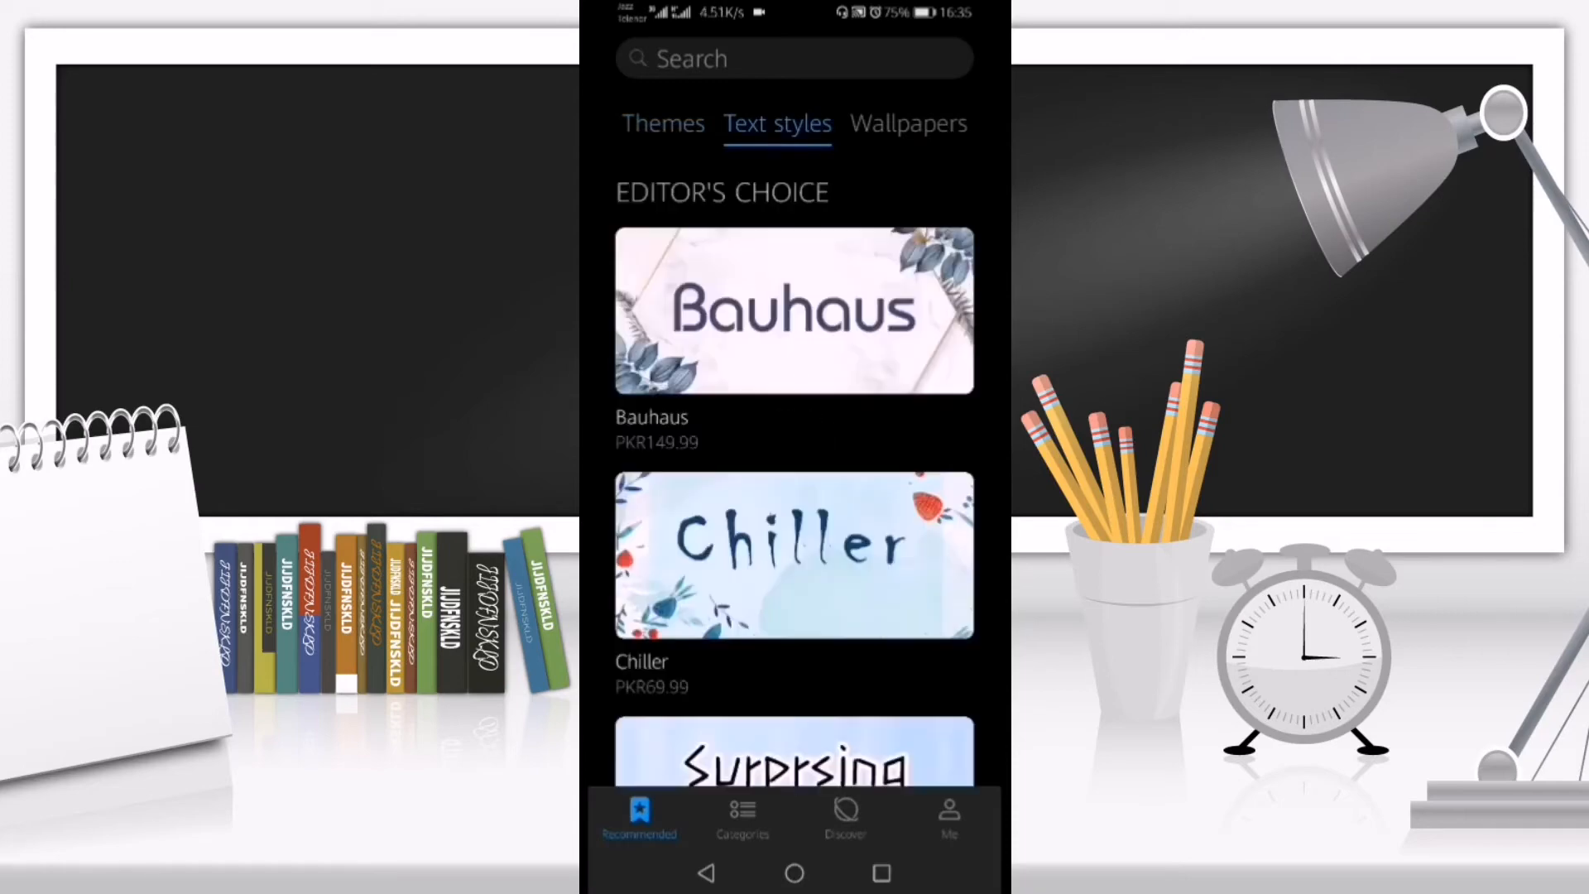
- Apply the downloaded Clubtype Font as the system text style from Me > Text styles
left_click(948, 817)
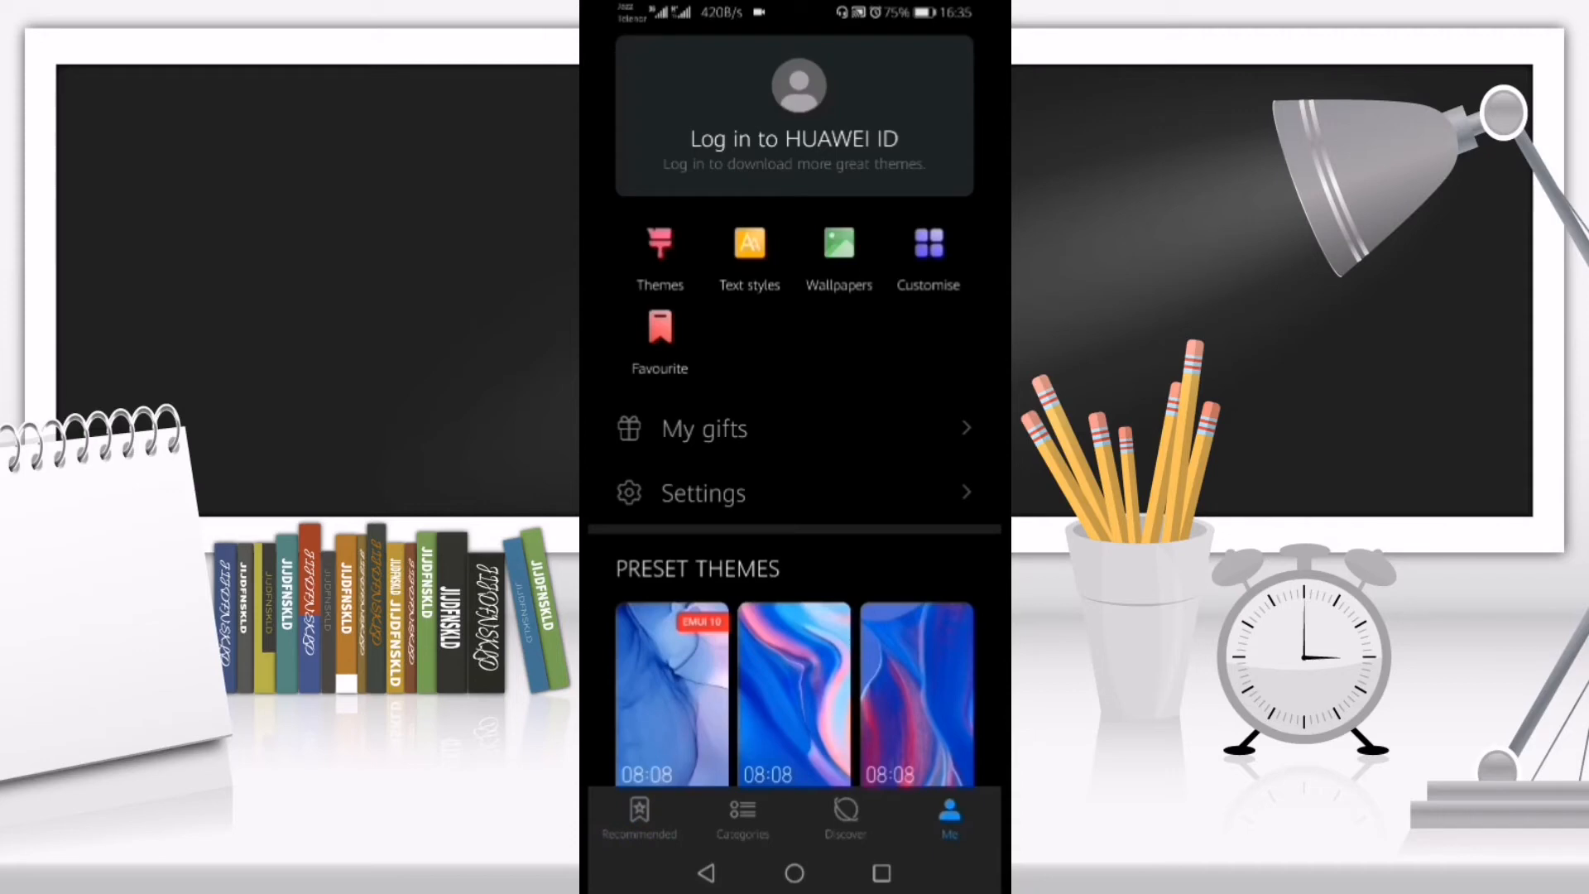
left_click(748, 258)
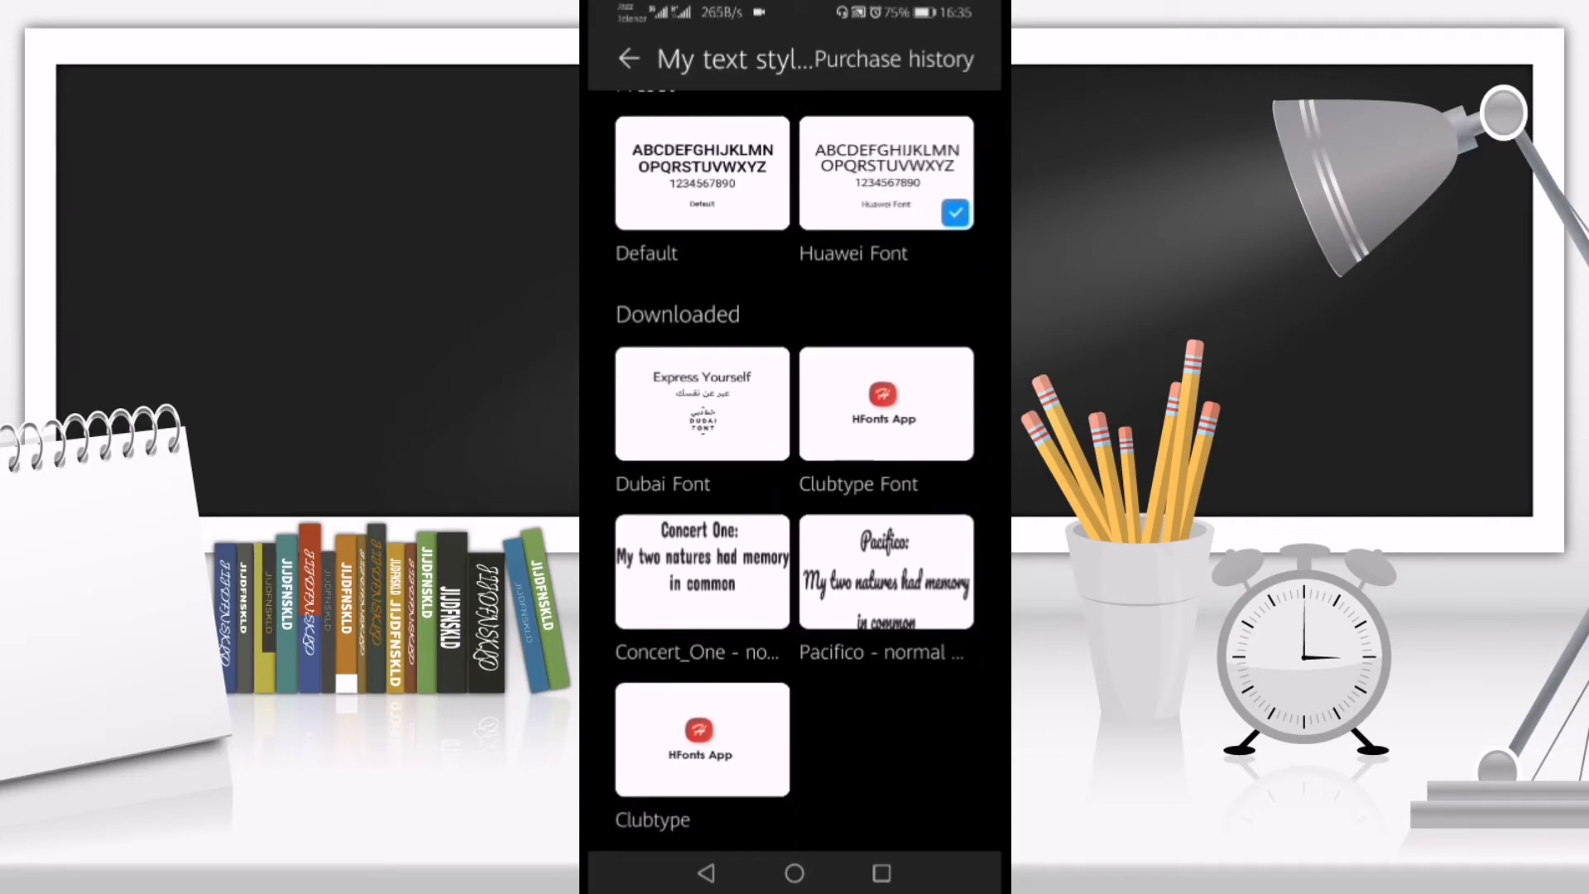
left_click(701, 740)
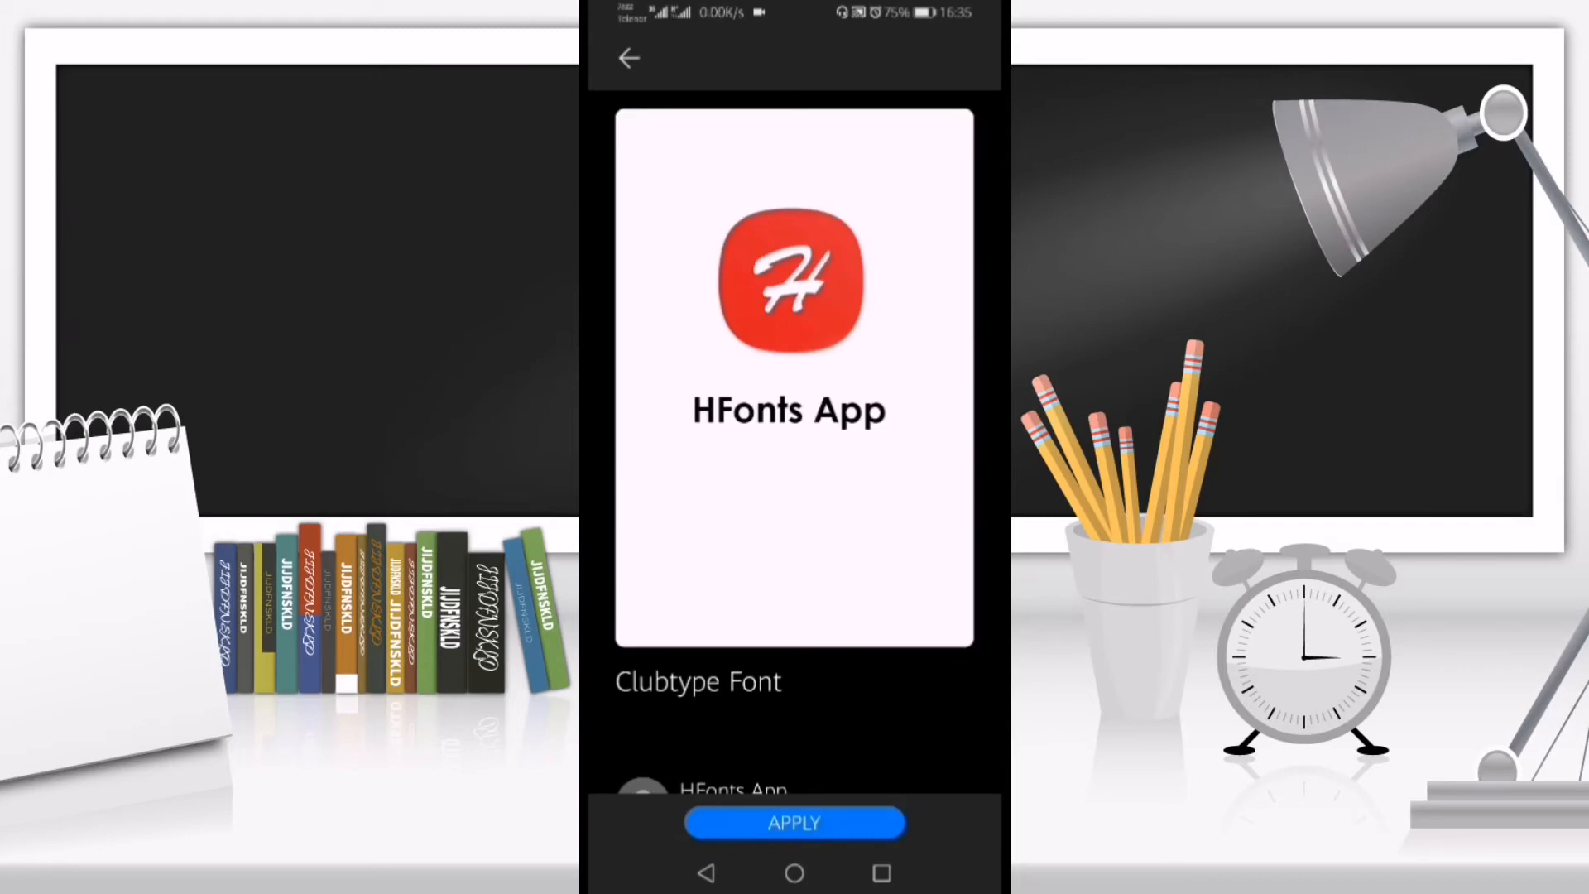
left_click(794, 822)
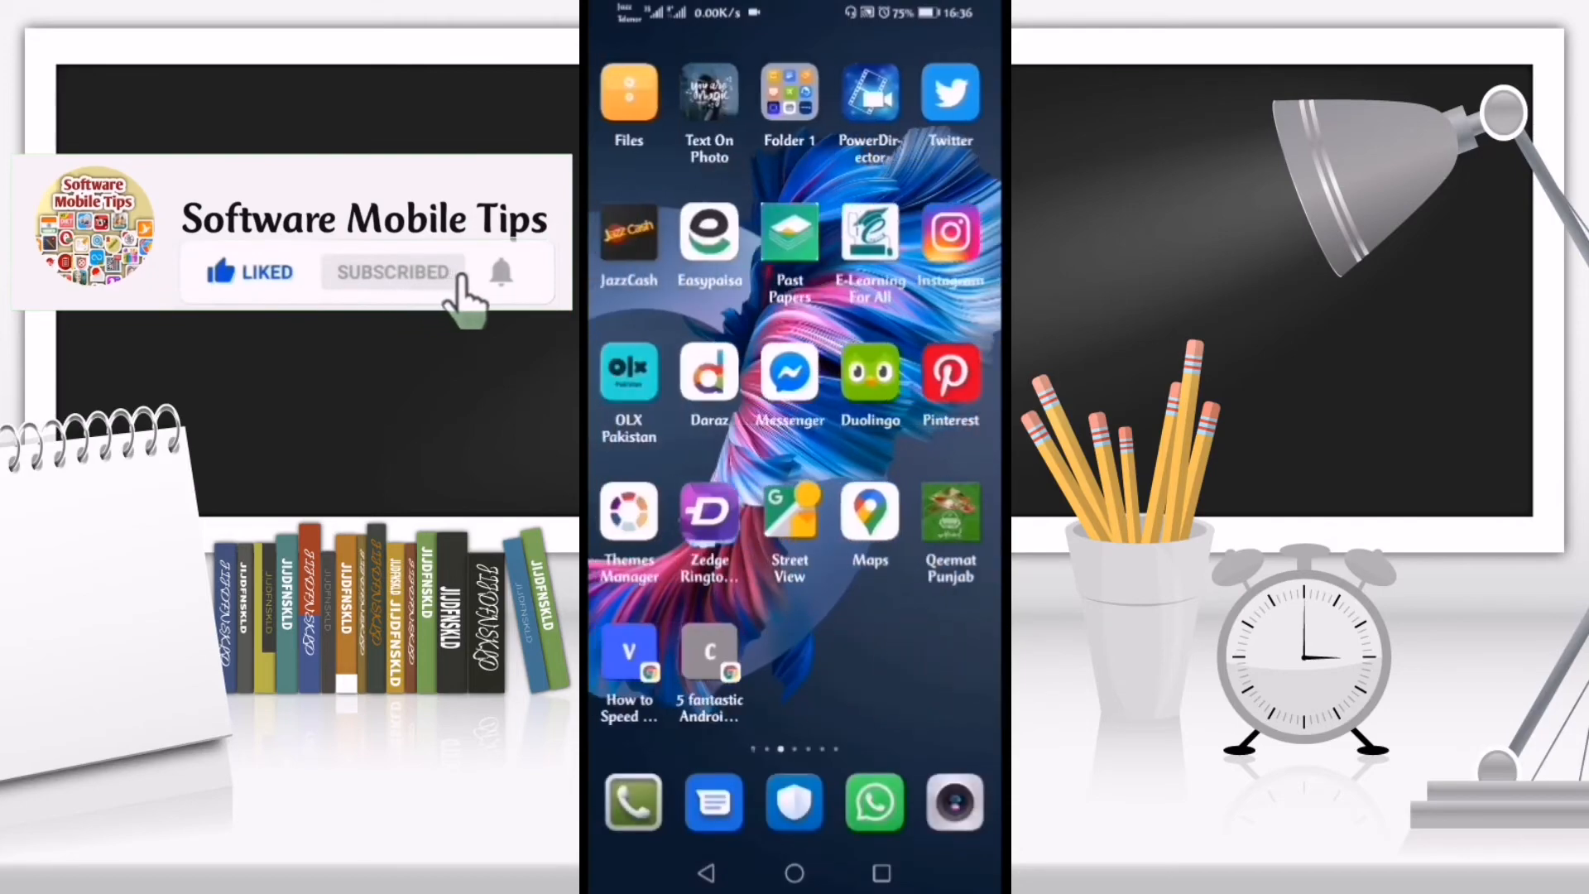
- Search AppGallery for 'hfon' and go to the HFonts store page
scroll("left", 3)
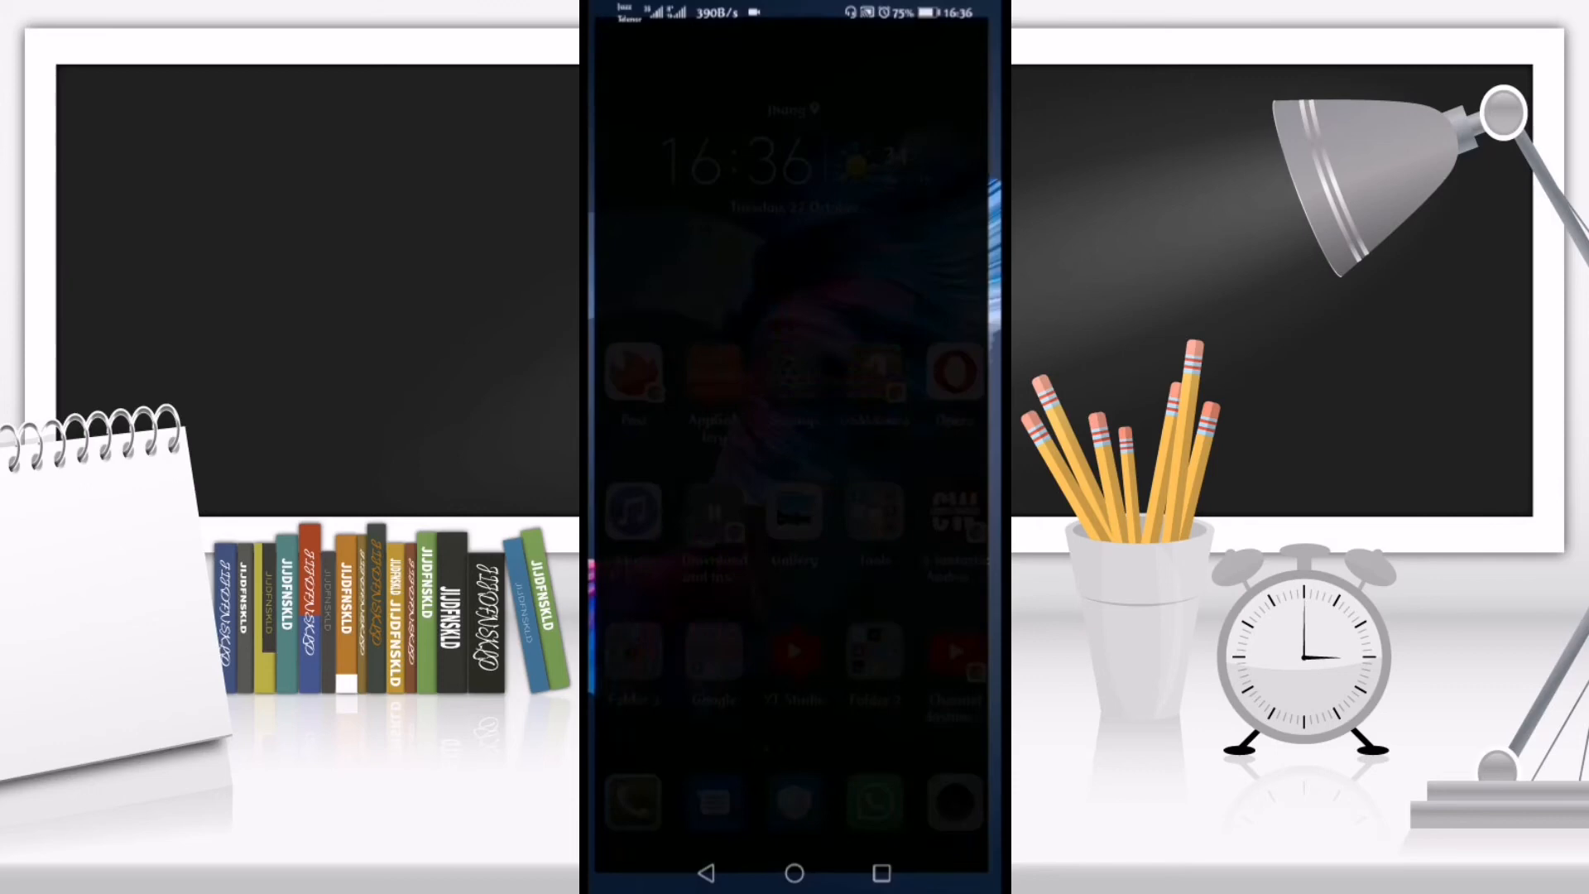
left_click(712, 374)
type("h")
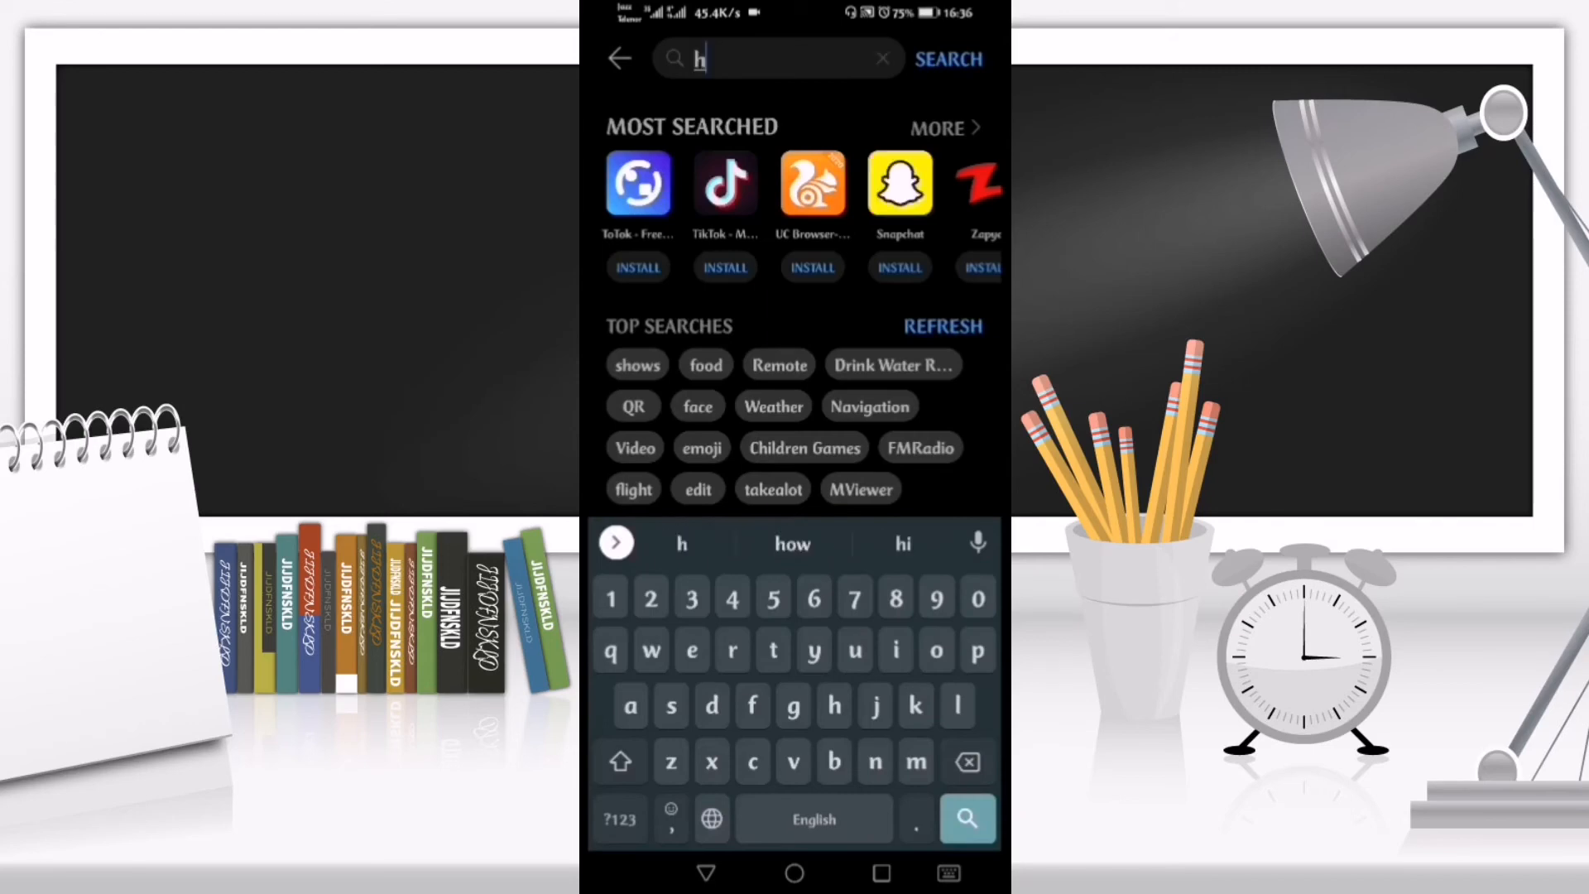
type("fon")
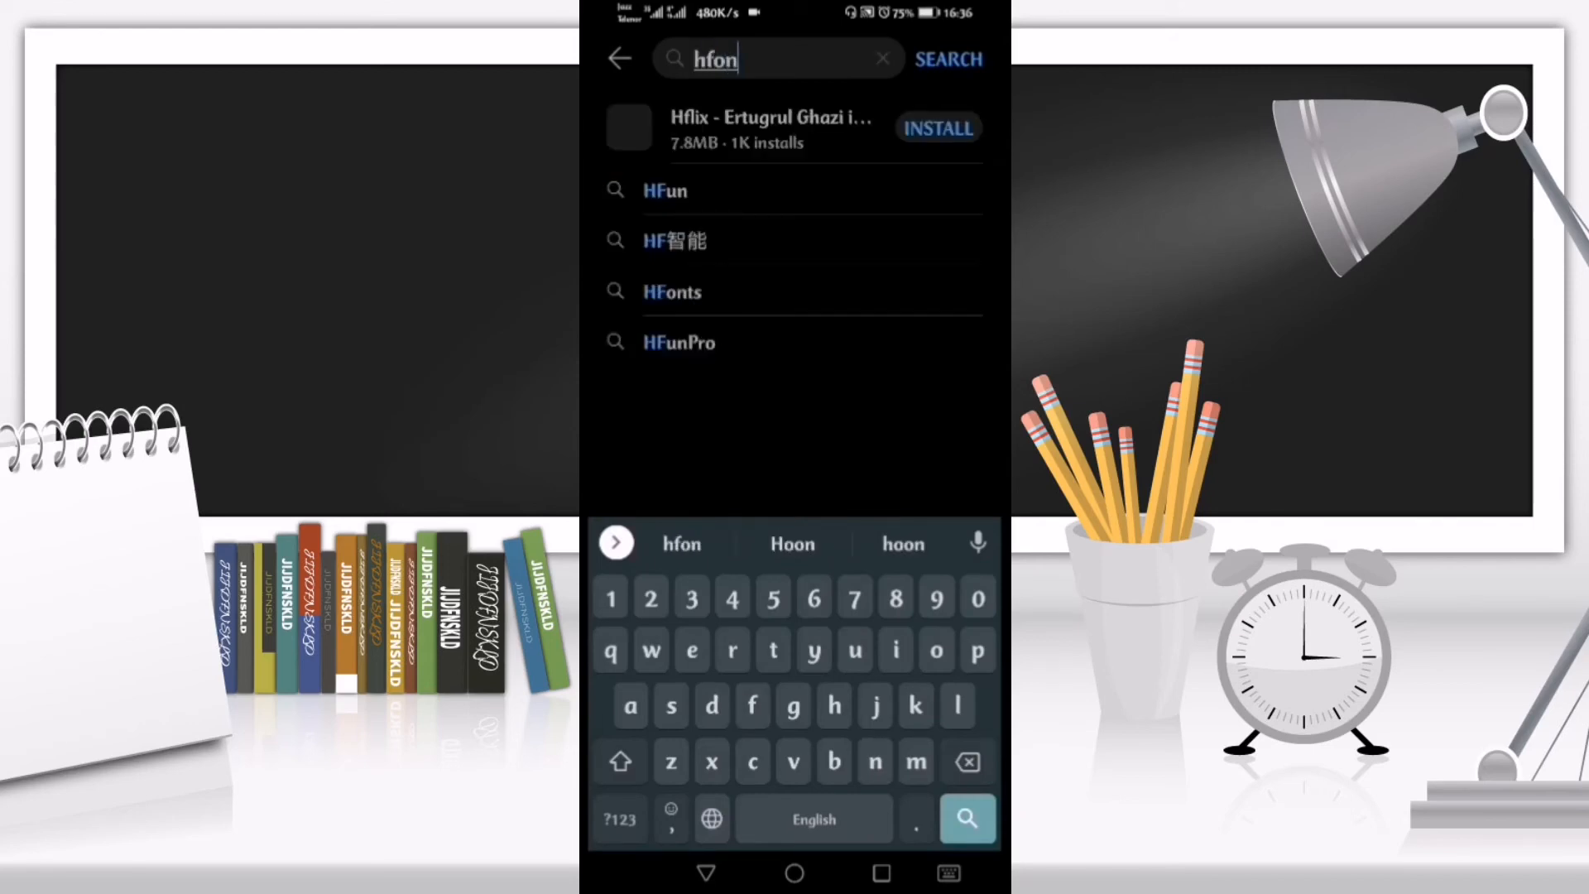
left_click(770, 130)
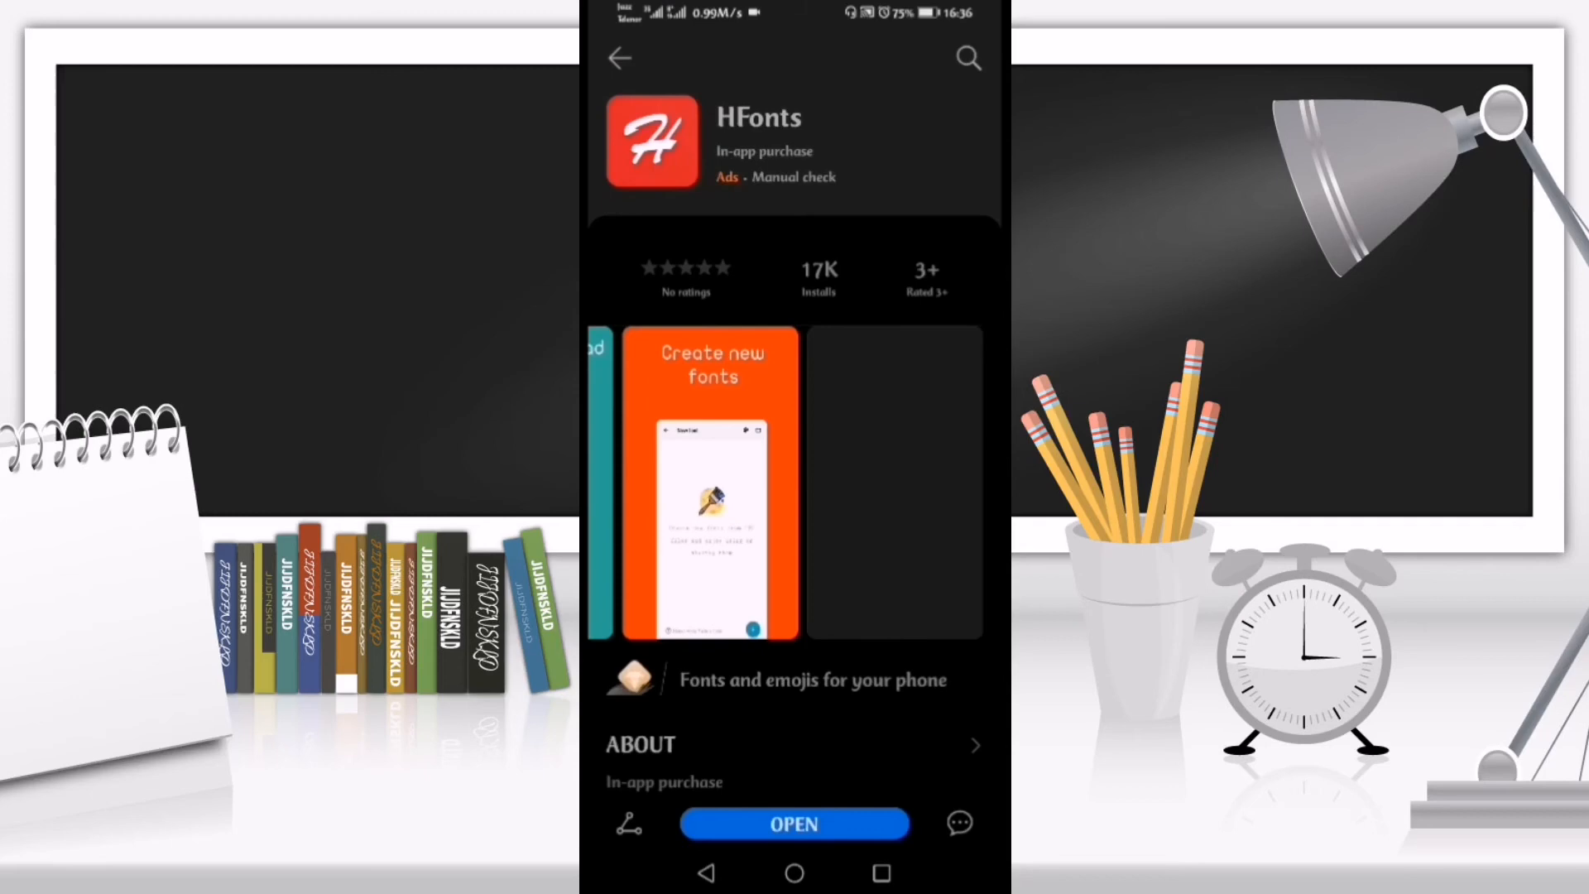
- Look through the HFonts details page showing 17K installs and a 3+ rating
scroll("left", 3)
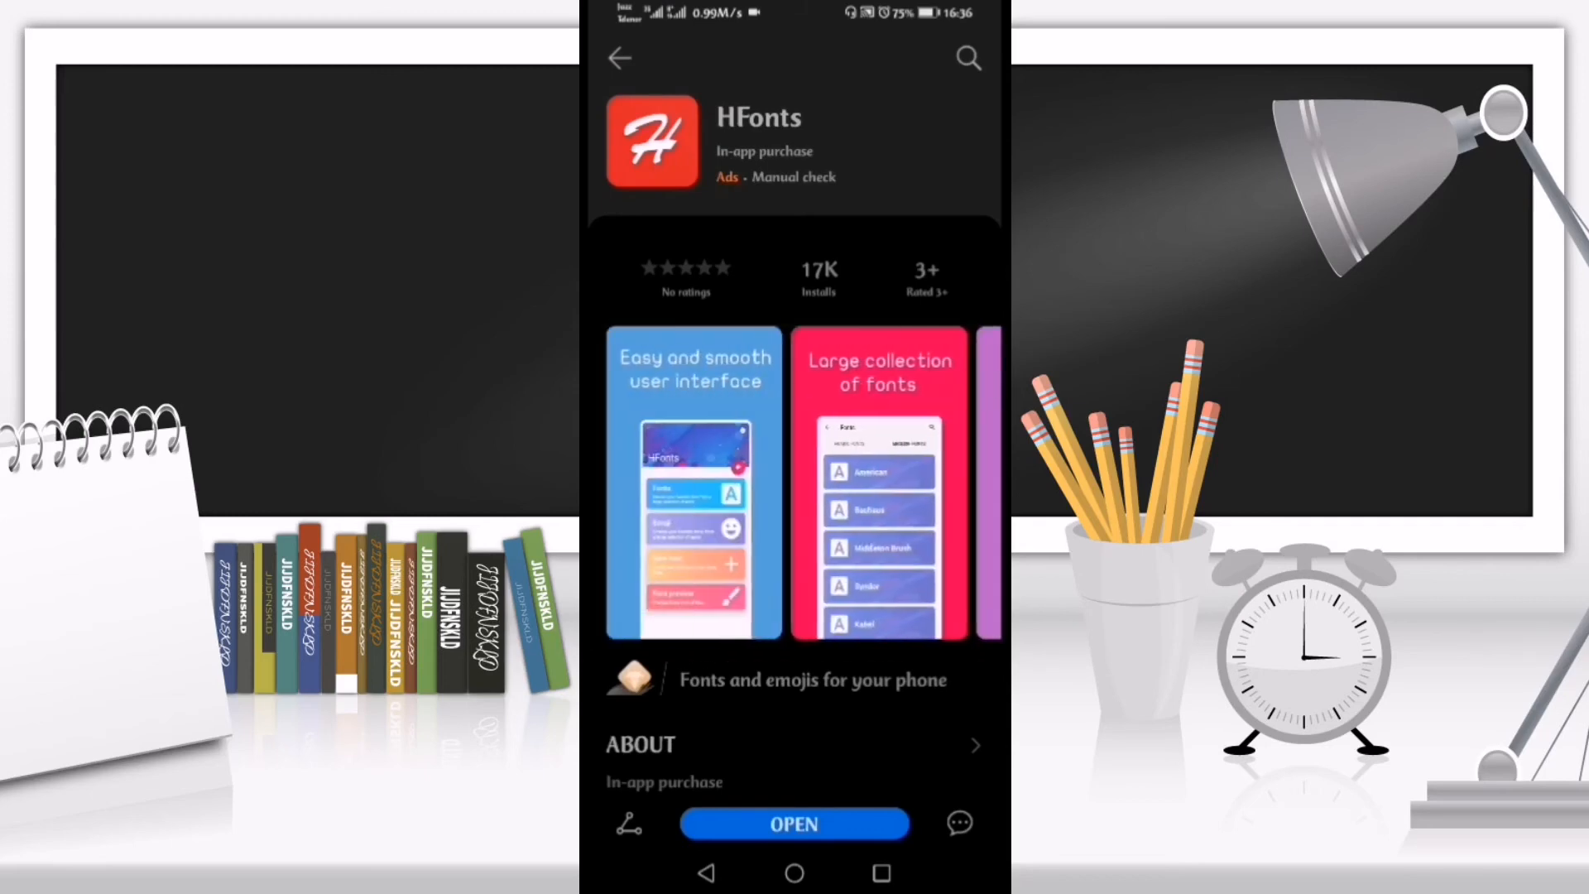
scroll("down", 3)
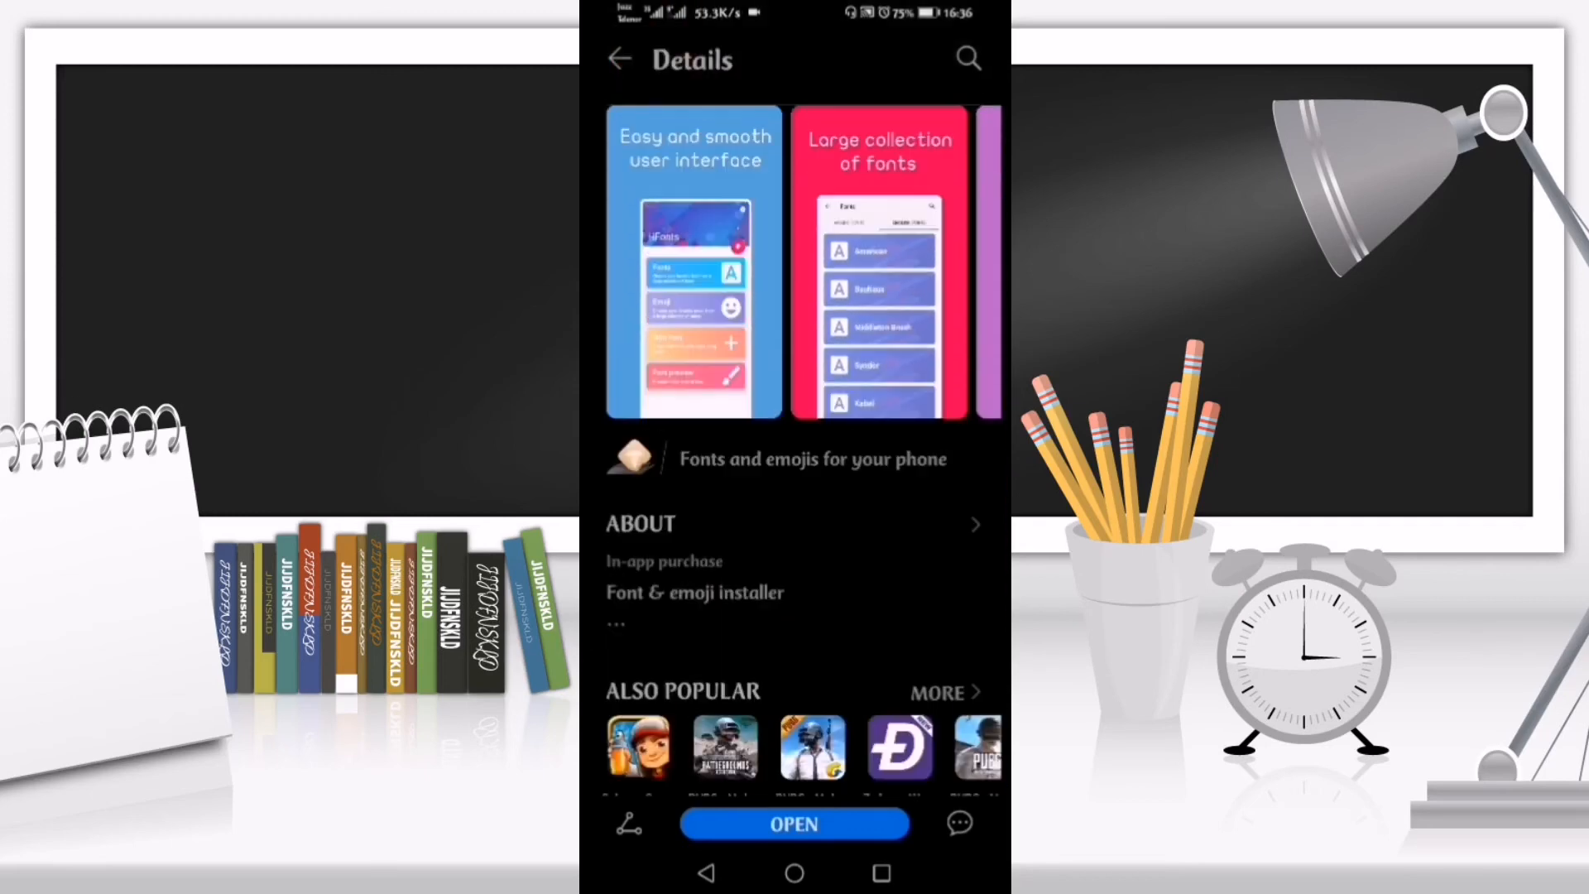
scroll("down", 3)
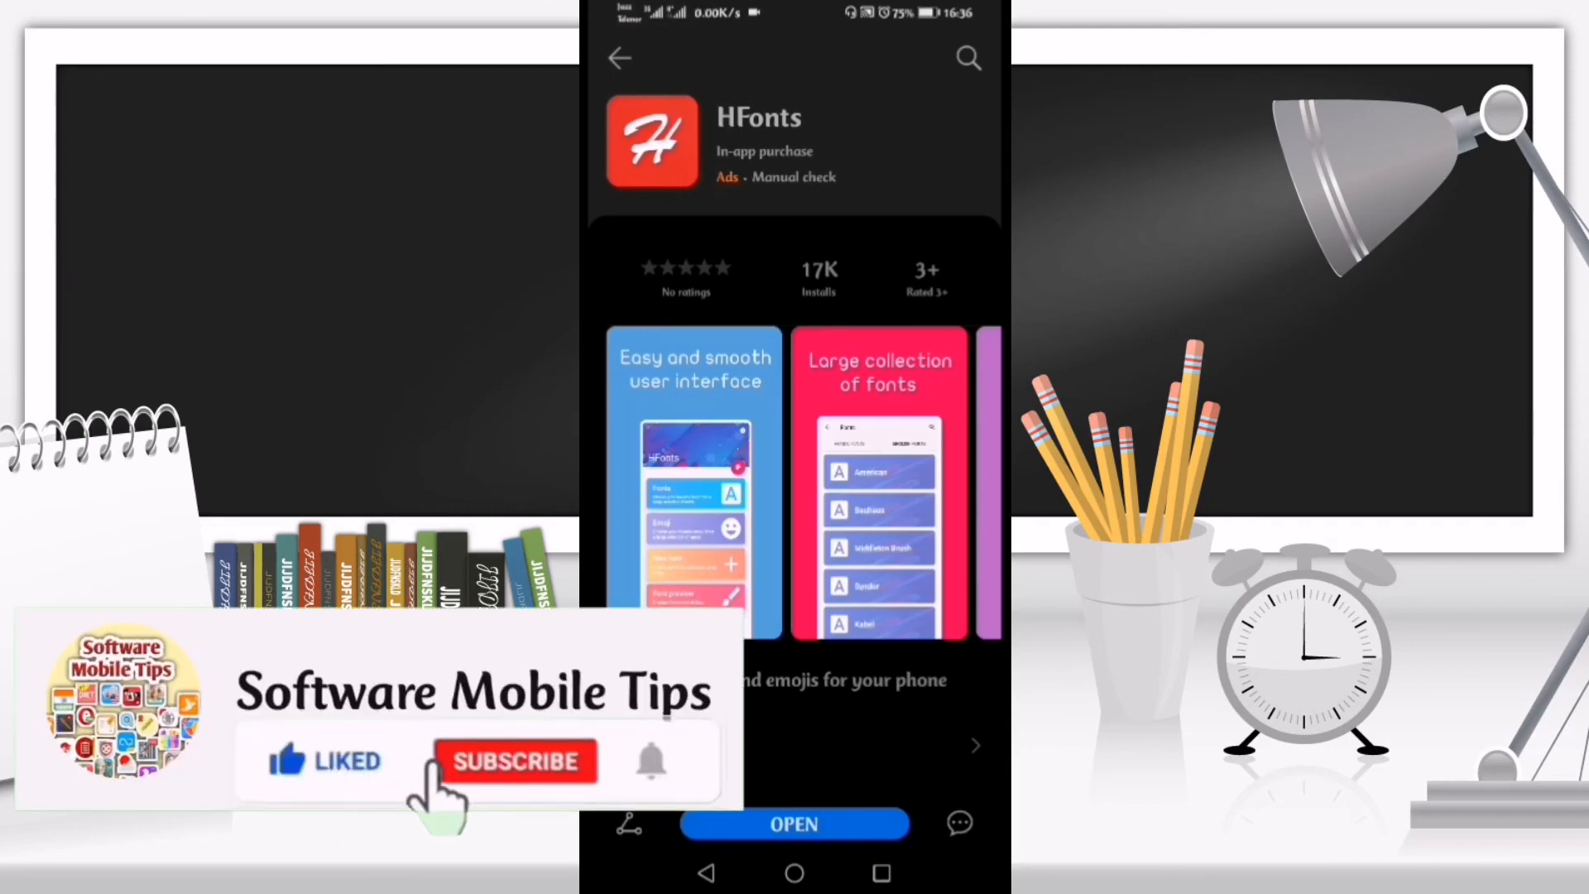
left_click(518, 761)
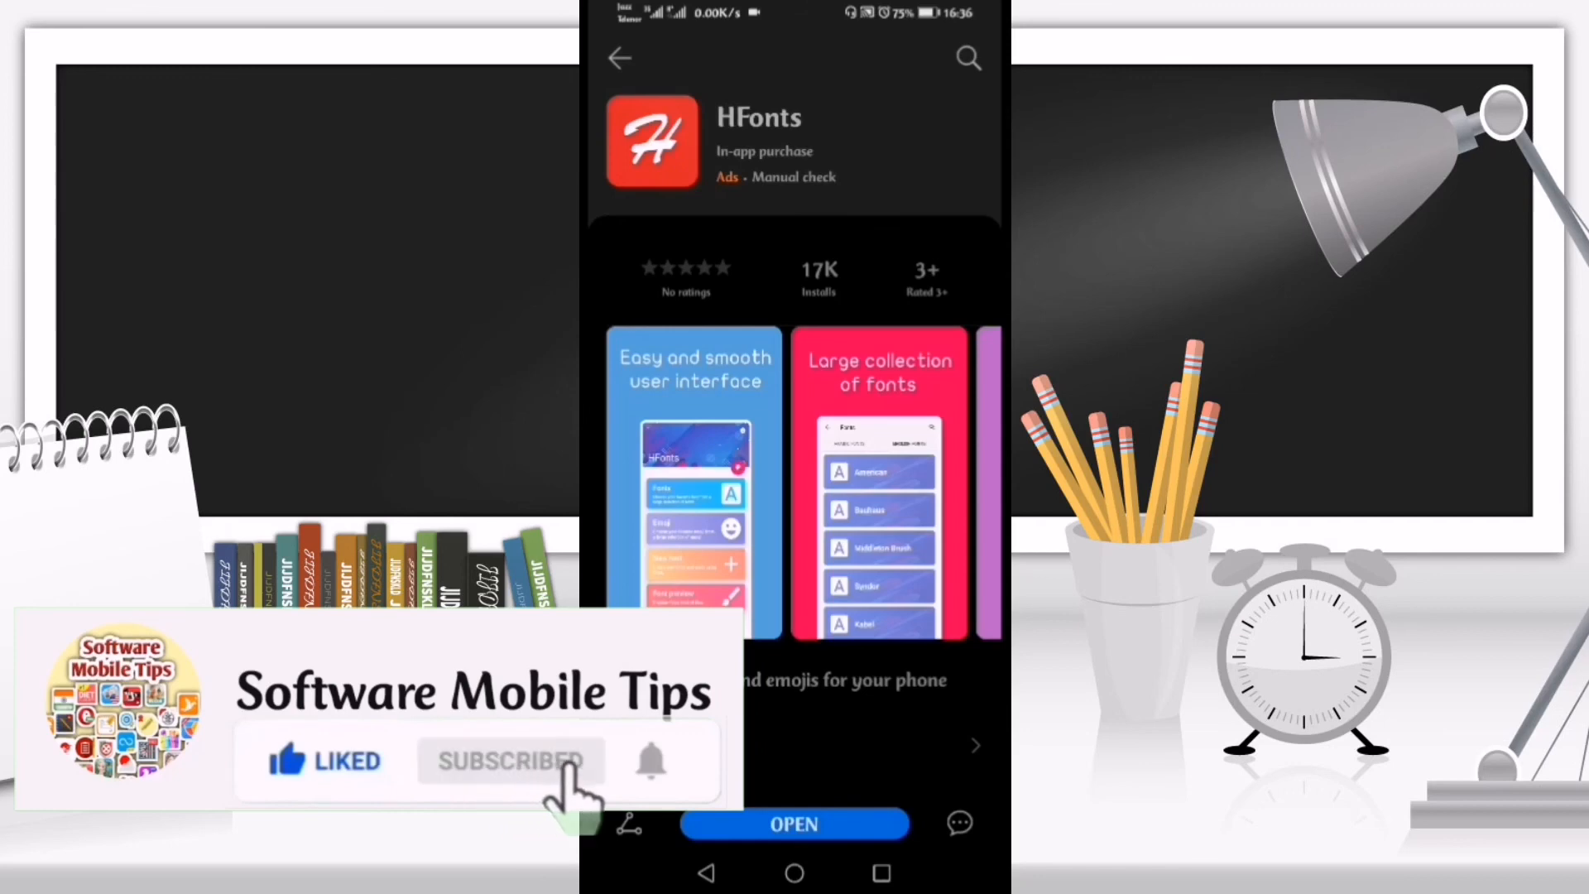